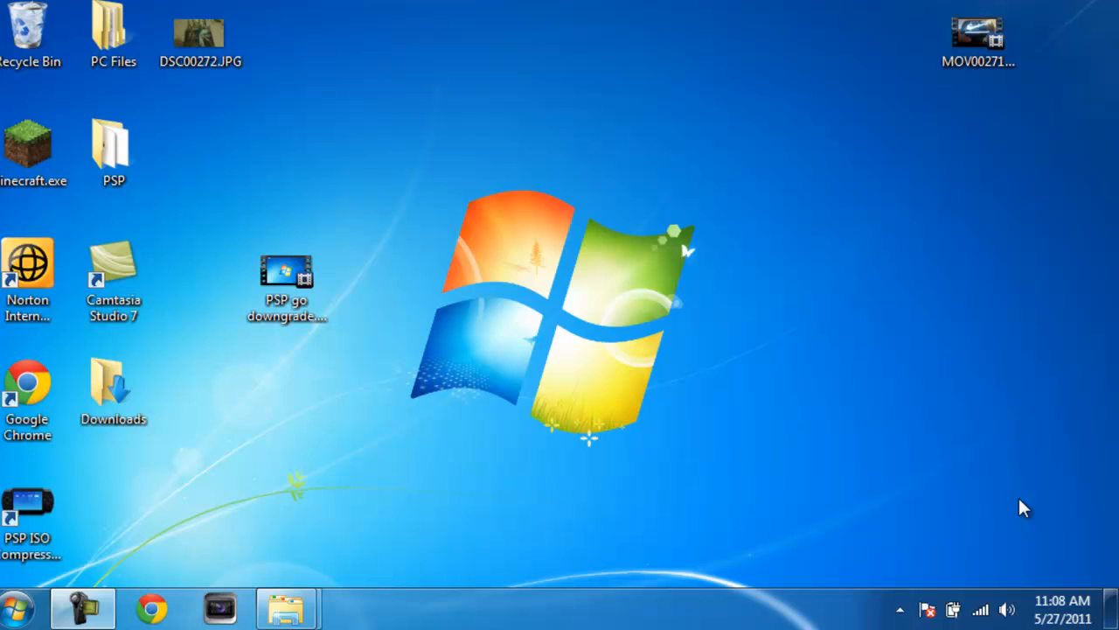
{"action": "mouse_move", "coordinate": [348, 315]}
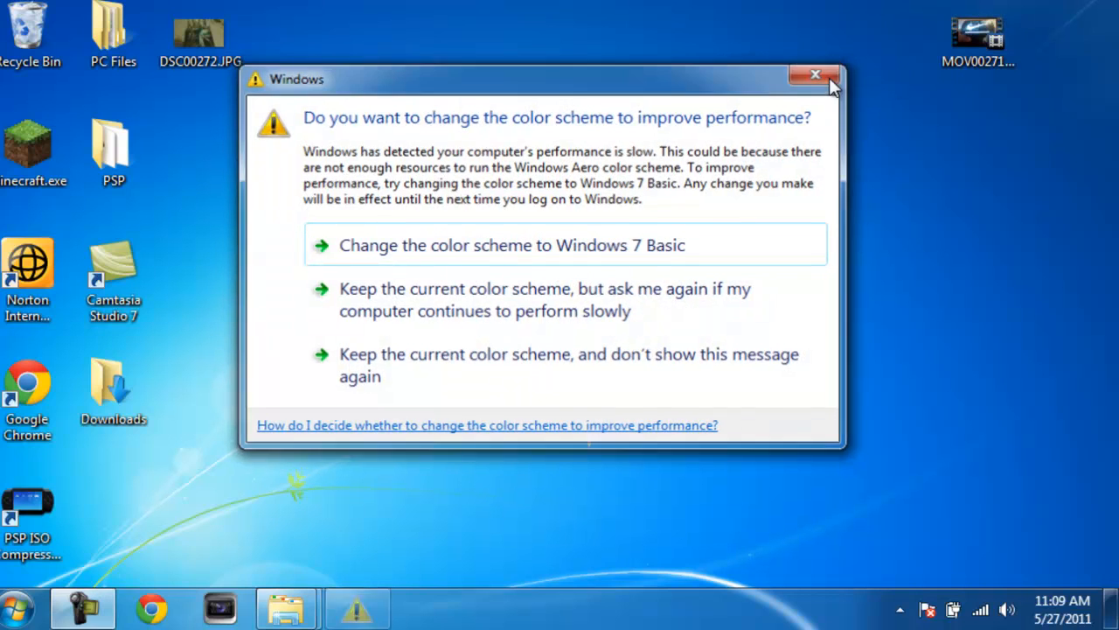
Open release639me2.zip in WinRAR and extract its UPDATE folder into Downloads.
{"action": "left_click", "coordinate": [815, 73]}
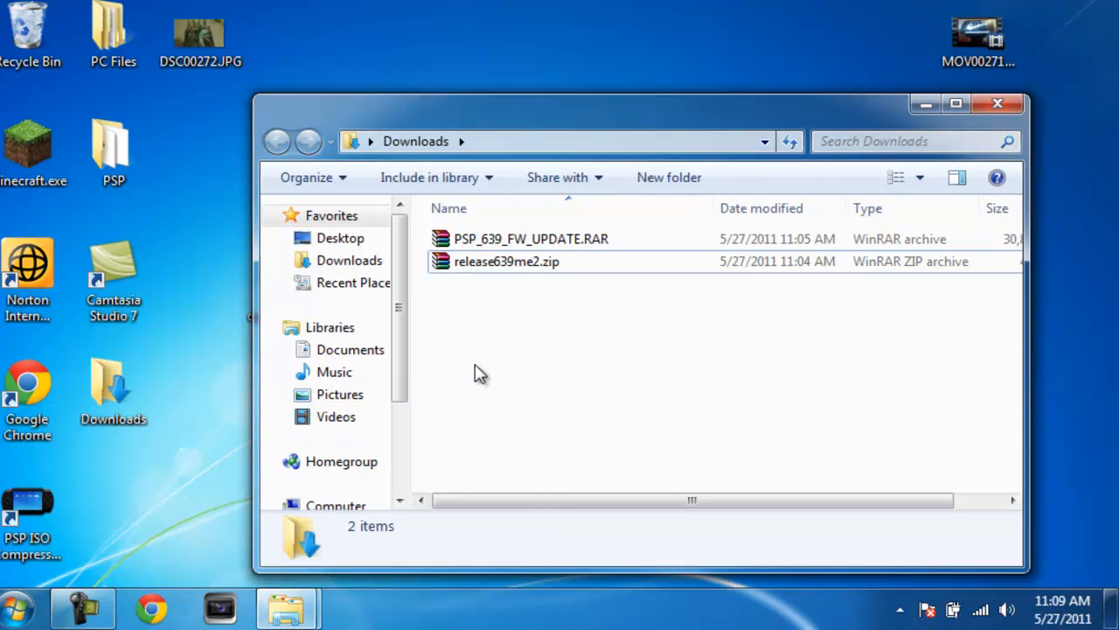
{"action": "left_click", "coordinate": [507, 263]}
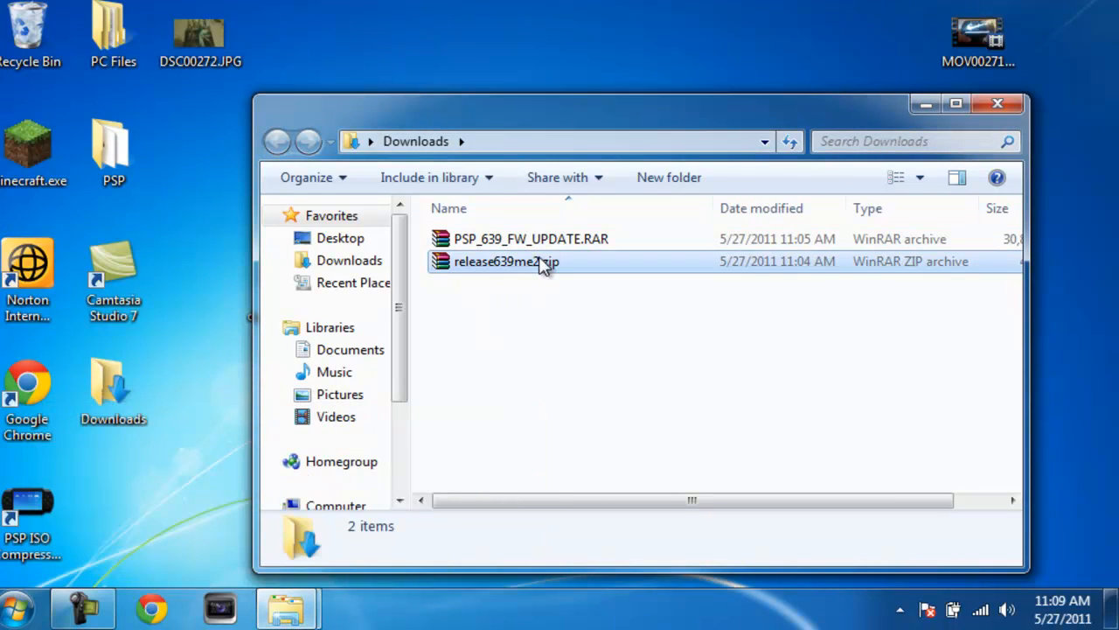
{"action": "left_click", "coordinate": [532, 238]}
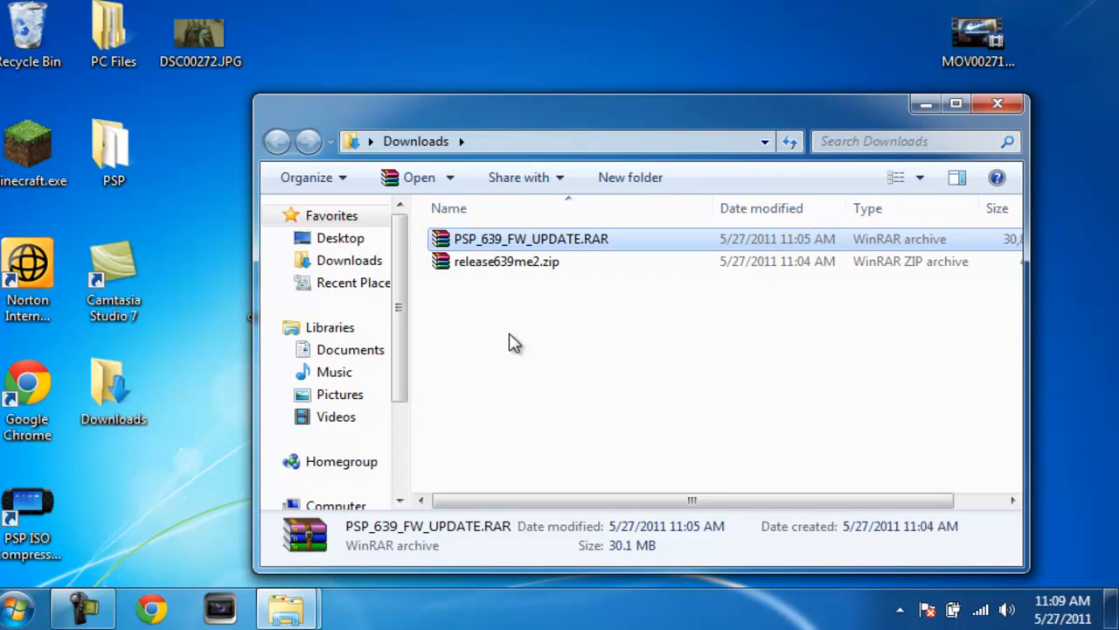
{"action": "left_click", "coordinate": [505, 263]}
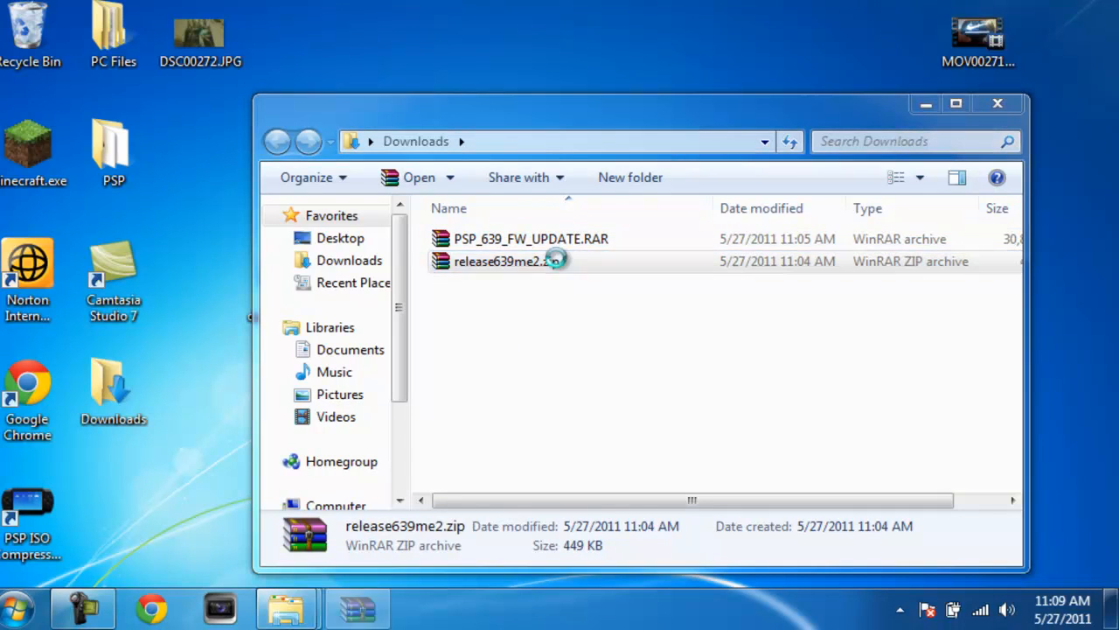
{"action": "double_click", "coordinate": [500, 260]}
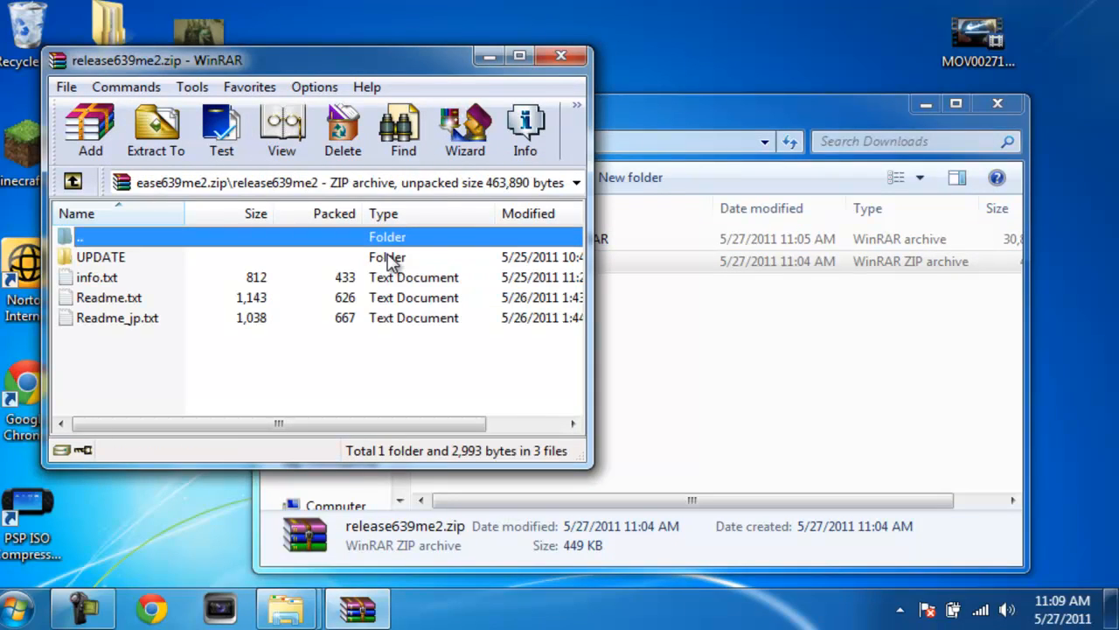
{"action": "mouse_move", "coordinate": [220, 125]}
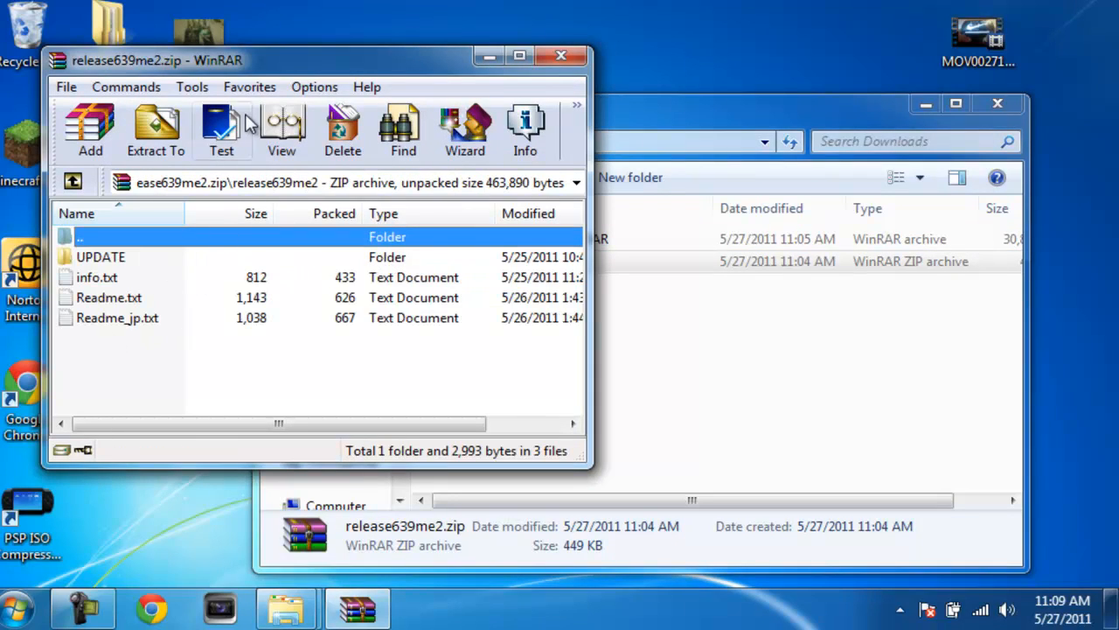
{"action": "left_click", "coordinate": [102, 255]}
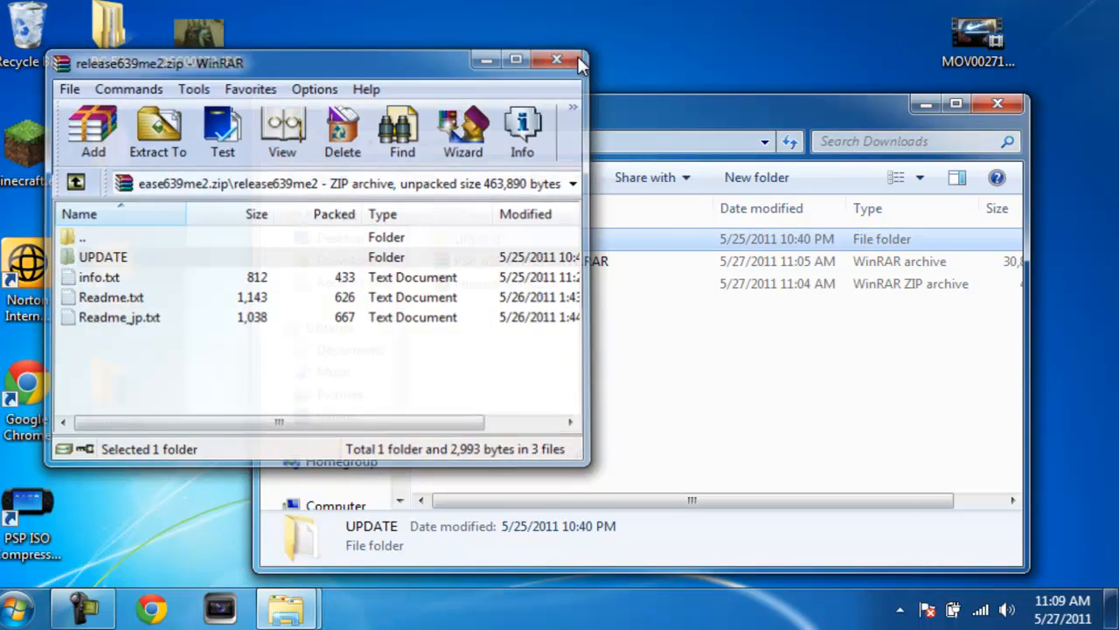
Extract EBOOT.PBP from PSP_639_FW_UPDATE.RAR, rename it and move it into the UPDATE folder.
{"action": "left_click", "coordinate": [556, 63]}
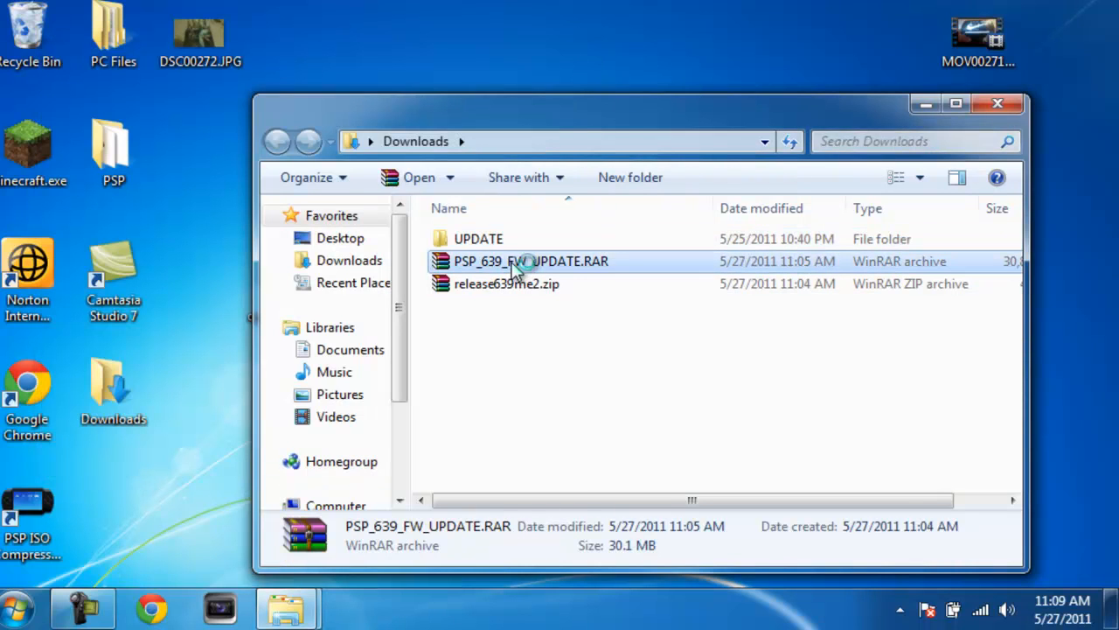
{"action": "double_click", "coordinate": [531, 260]}
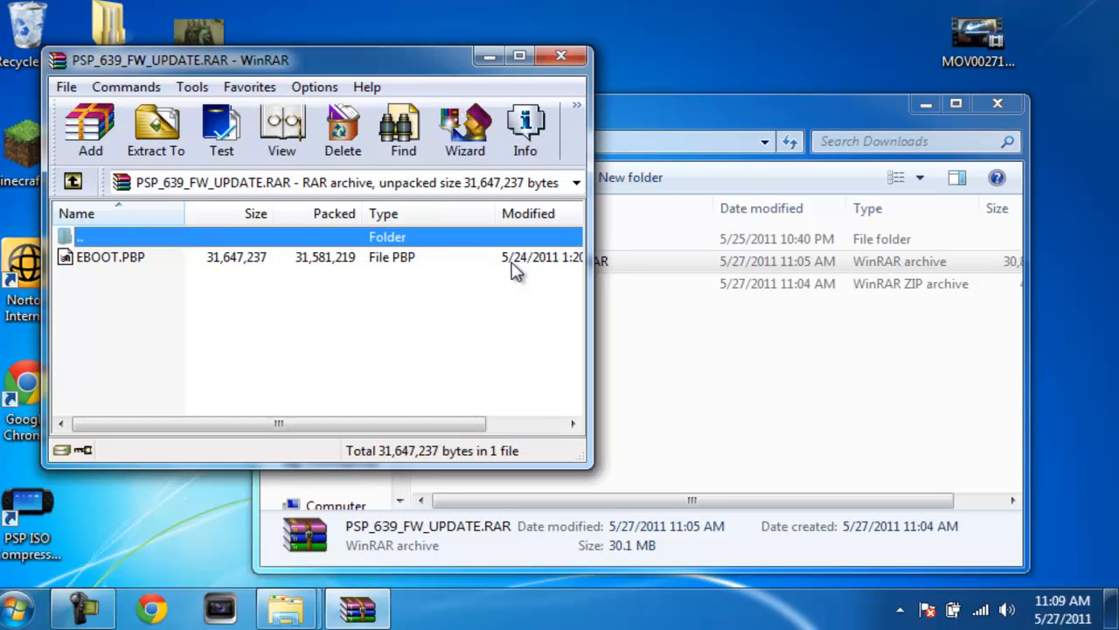
{"action": "left_click", "coordinate": [110, 255]}
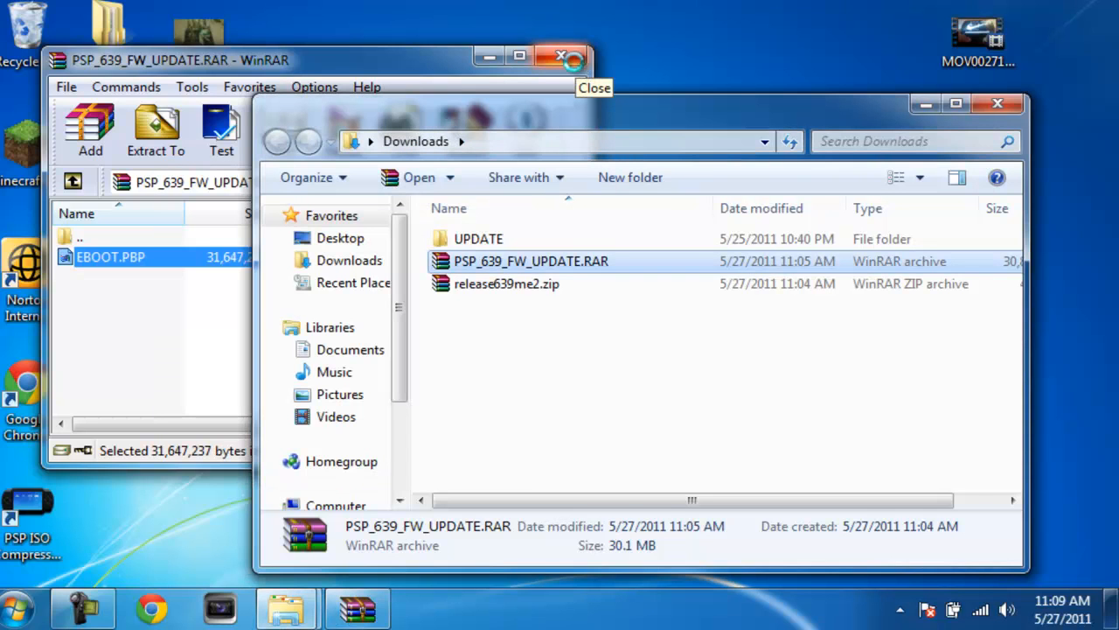
{"action": "left_click", "coordinate": [559, 56]}
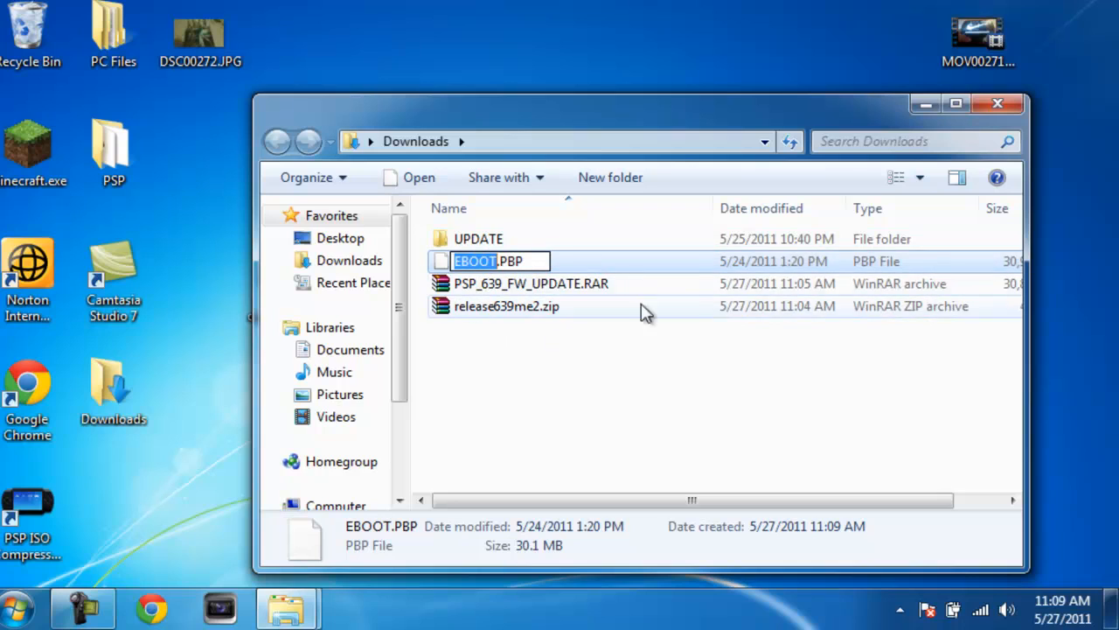
{"action": "mouse_move", "coordinate": [708, 289]}
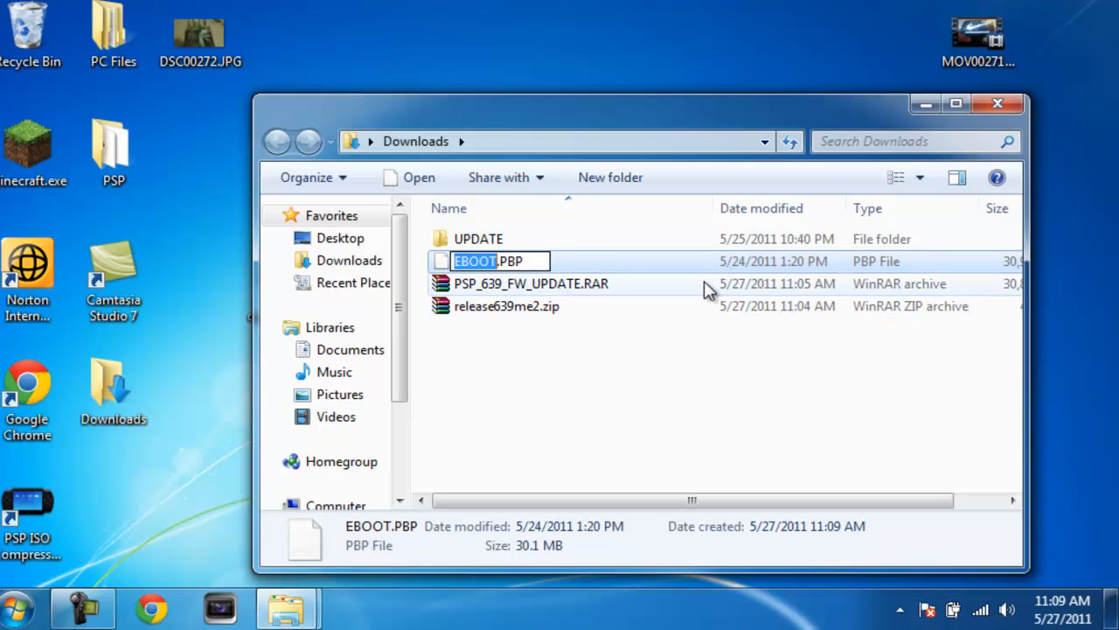
{"action": "type", "text": "63"}
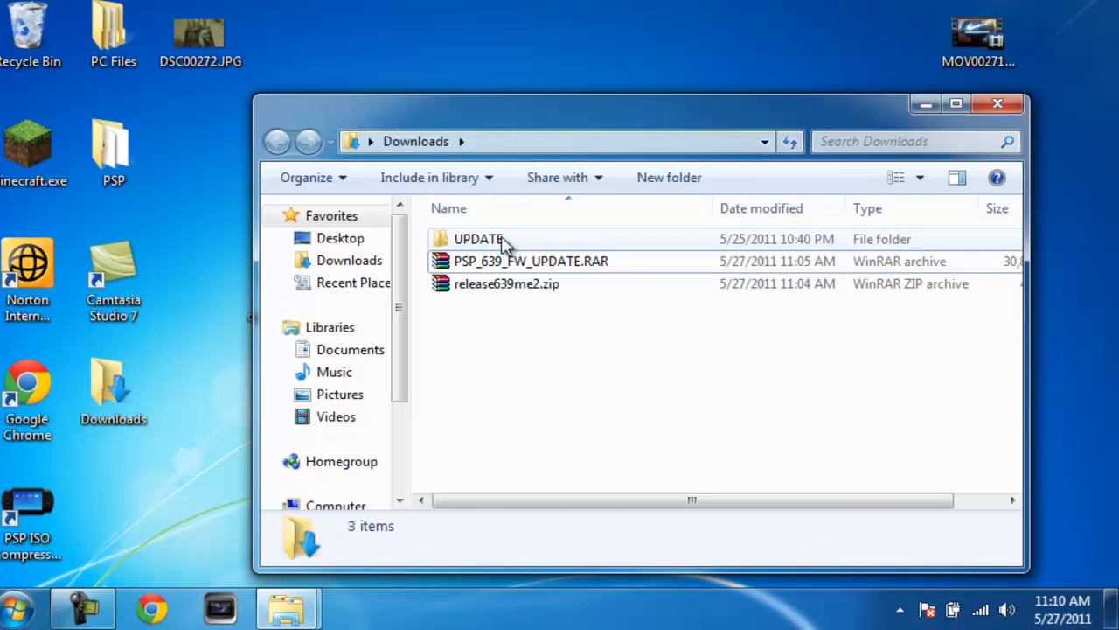
Open Removable Disk (E:) and browse to PSP\GAME to copy the UPDATE folder across.
{"action": "left_click", "coordinate": [532, 260]}
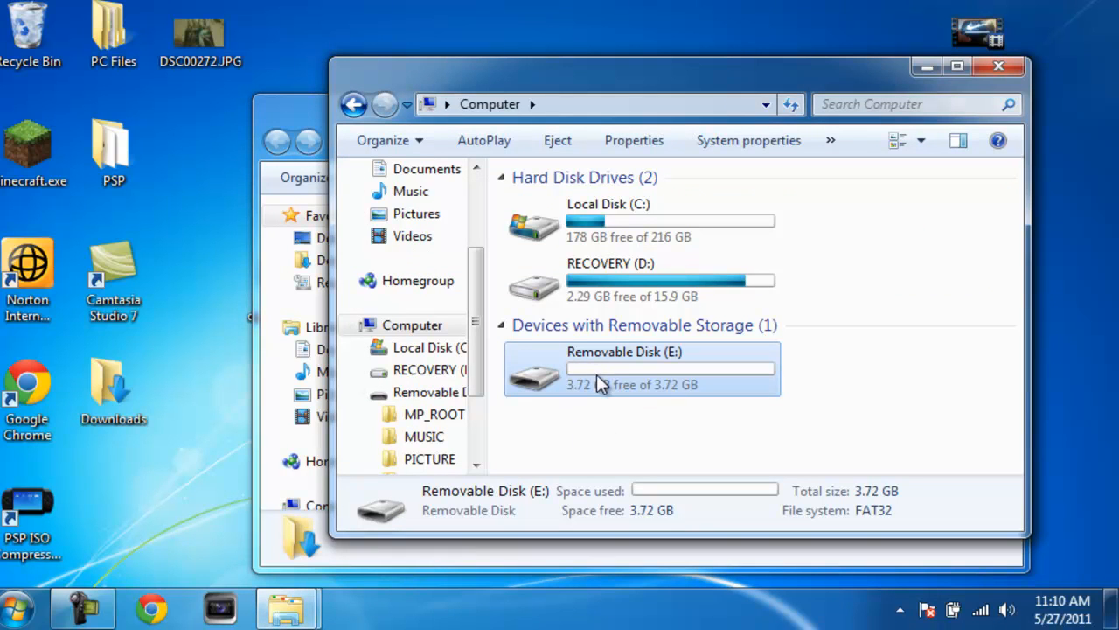
{"action": "double_click", "coordinate": [624, 368]}
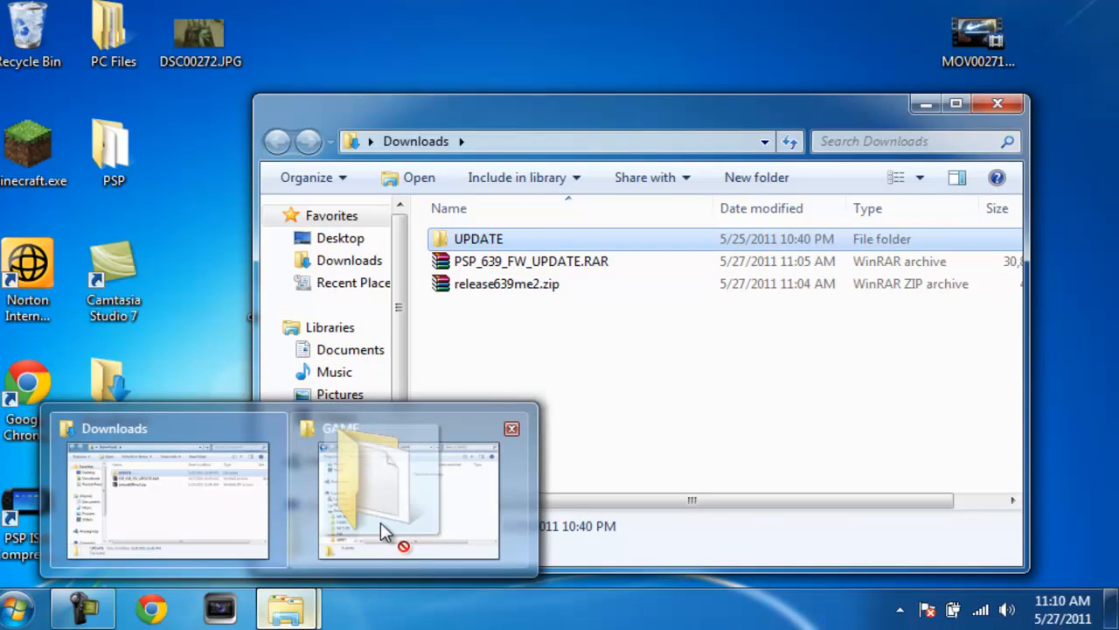
{"action": "left_click", "coordinate": [385, 490]}
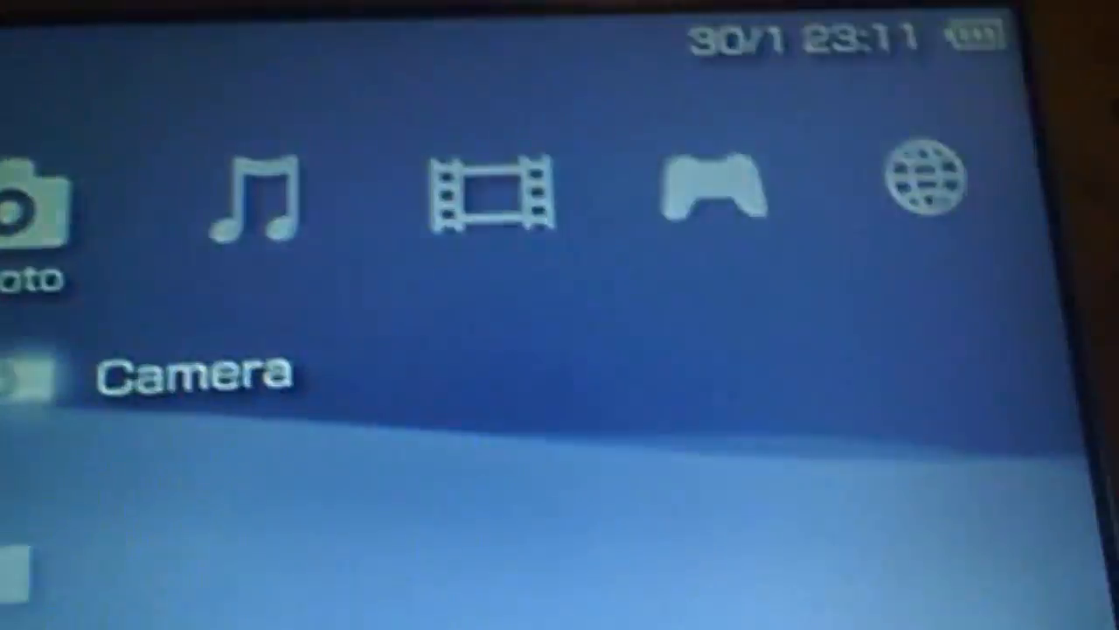
Move the PSP XMB from the media columns over to Settings with System Settings highlighted.
{"action": "scroll", "scroll_direction": "right", "scroll_amount": 3}
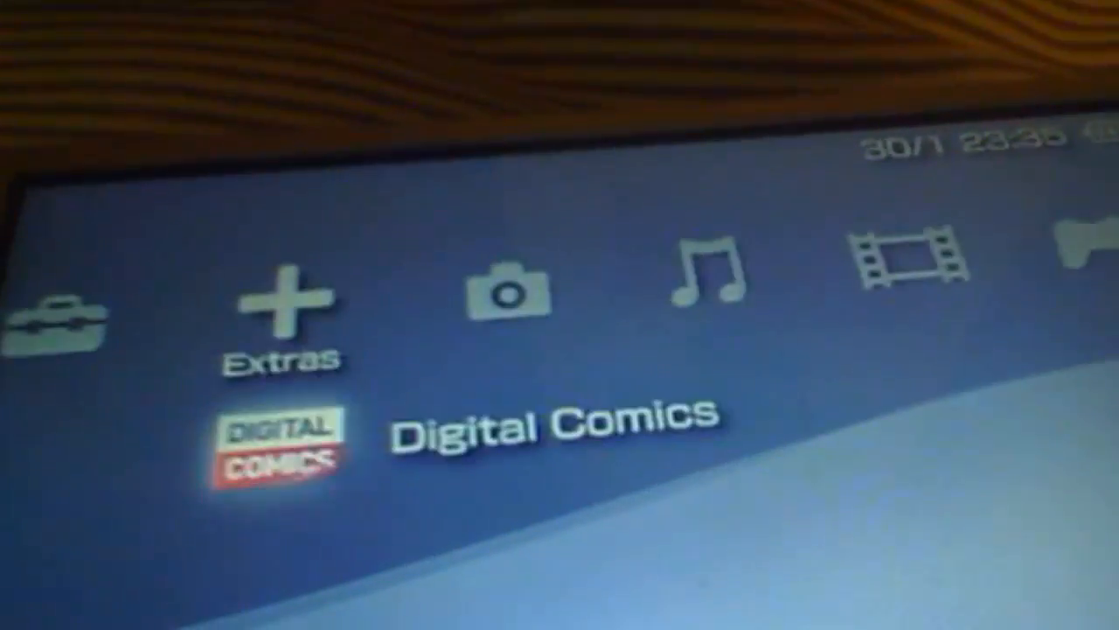
{"action": "scroll", "scroll_direction": "left", "scroll_amount": 3}
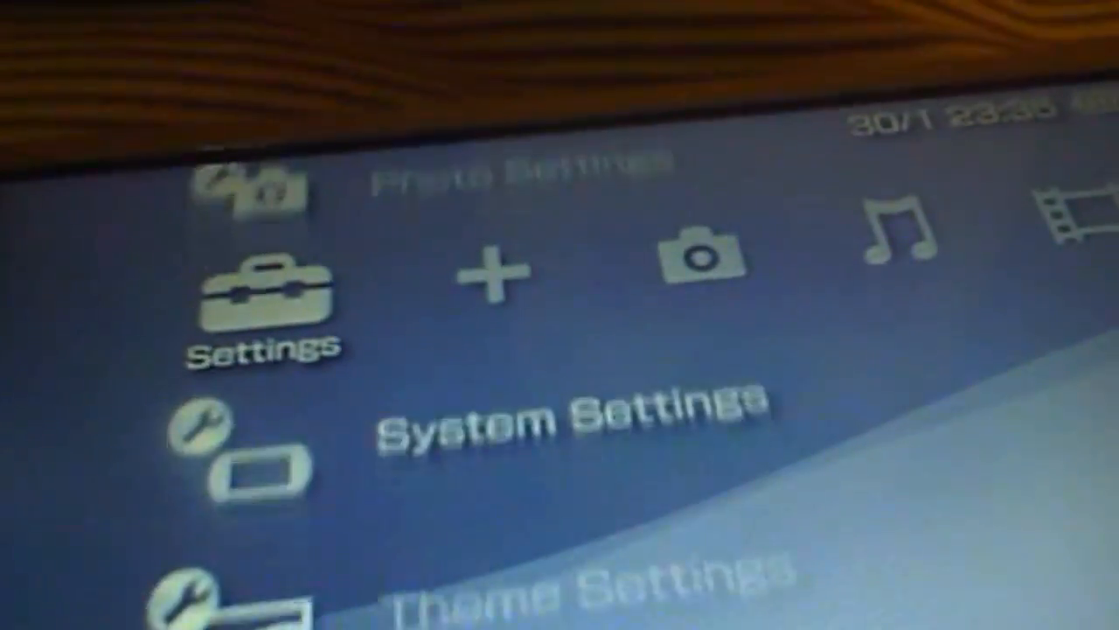